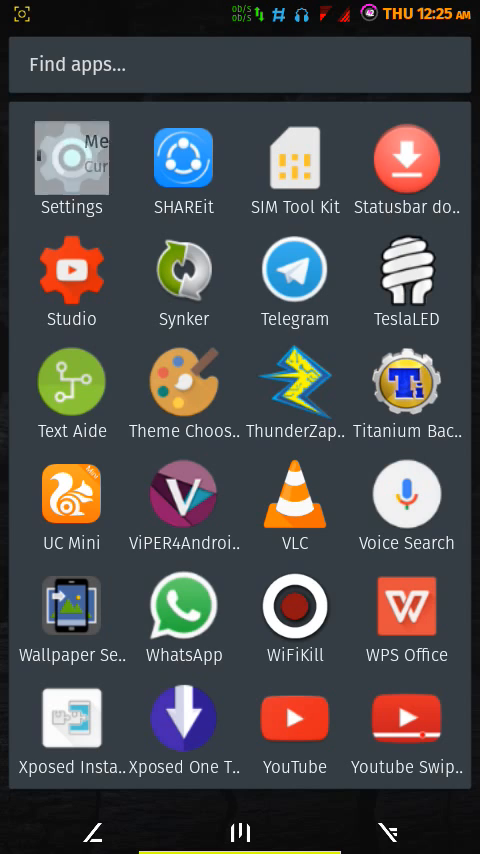
Show the About phone page in Settings, listing Android version 6.0.1
click(72, 158)
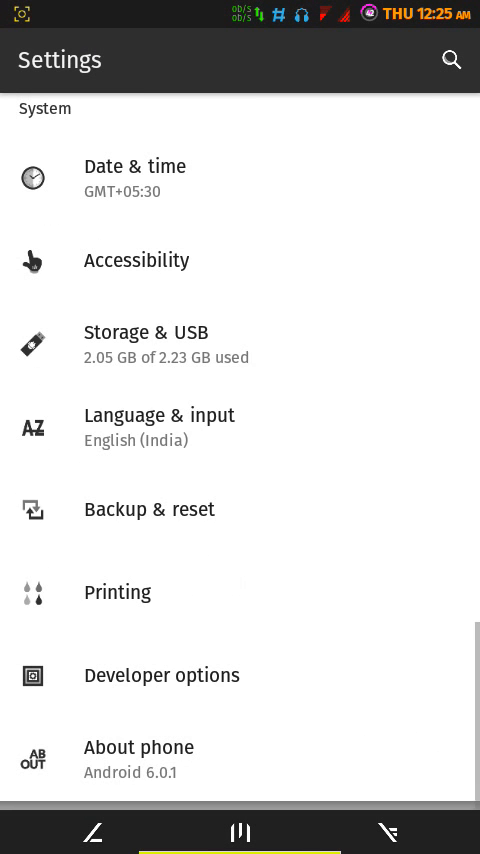
click(138, 748)
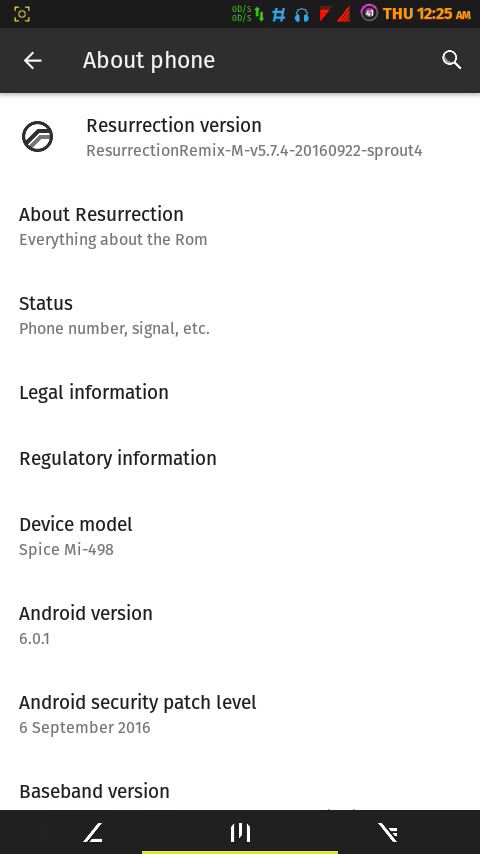
Return from About phone to the main Settings list starting with Wireless & networks
click(32, 60)
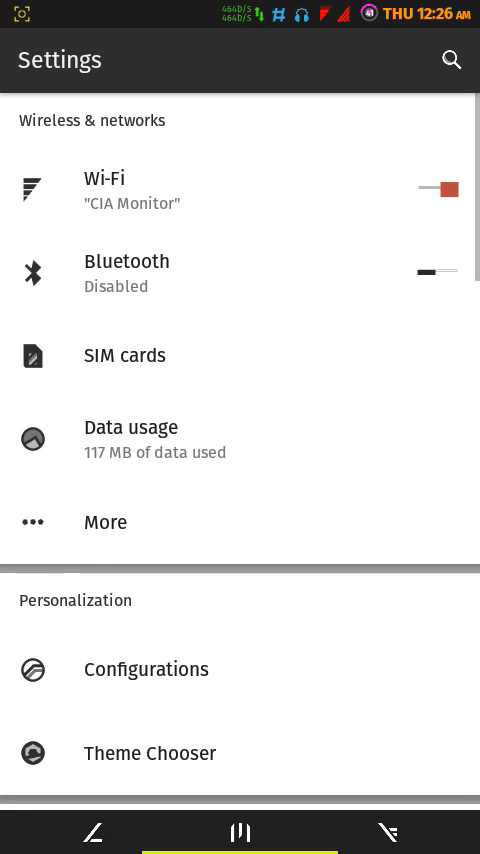
Show the App info page for Google app, version 6.6.13.21.arm, from the Apps list
scroll(down, 3)
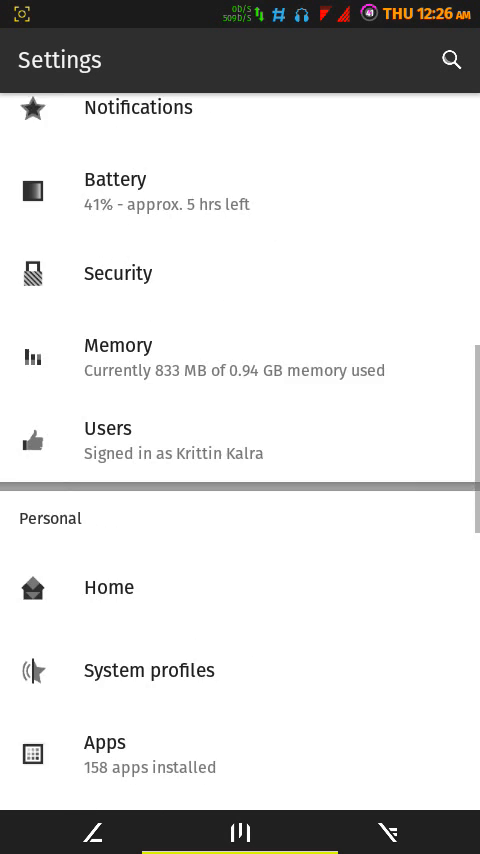
scroll(down, 3)
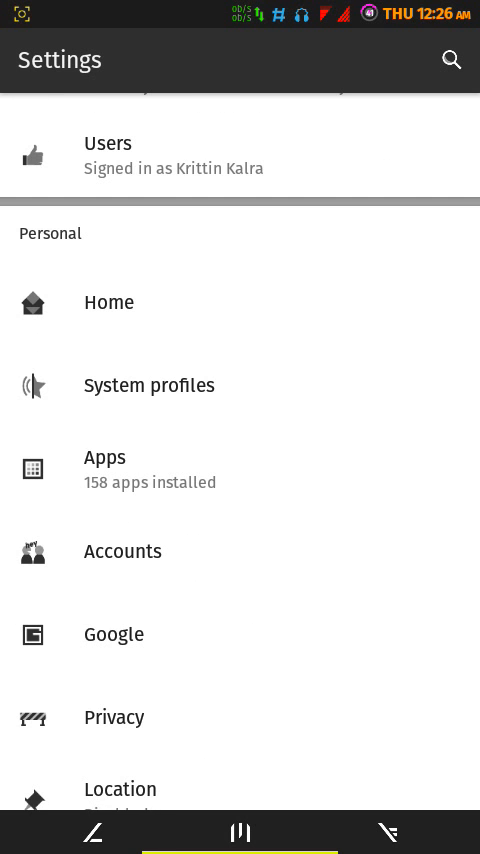
click(104, 458)
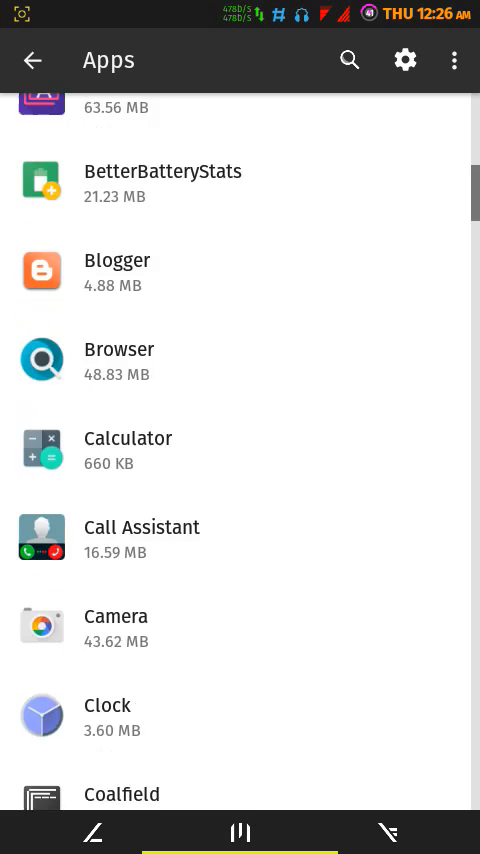
scroll(down, 3)
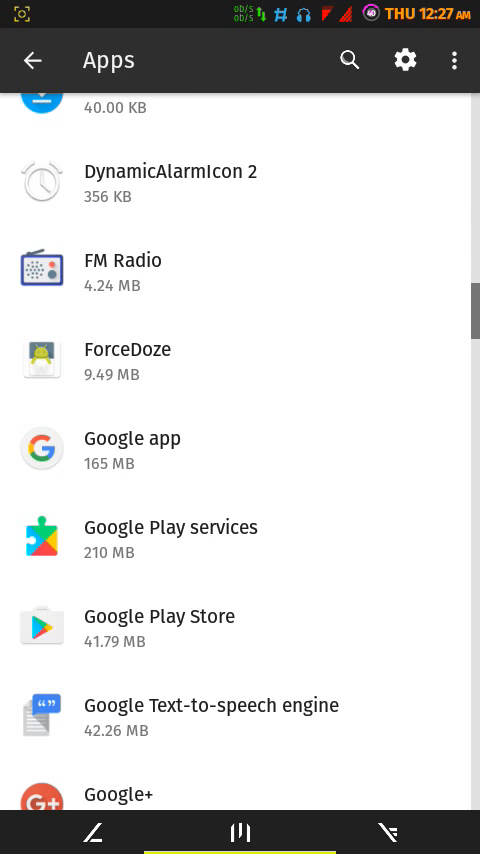
click(132, 438)
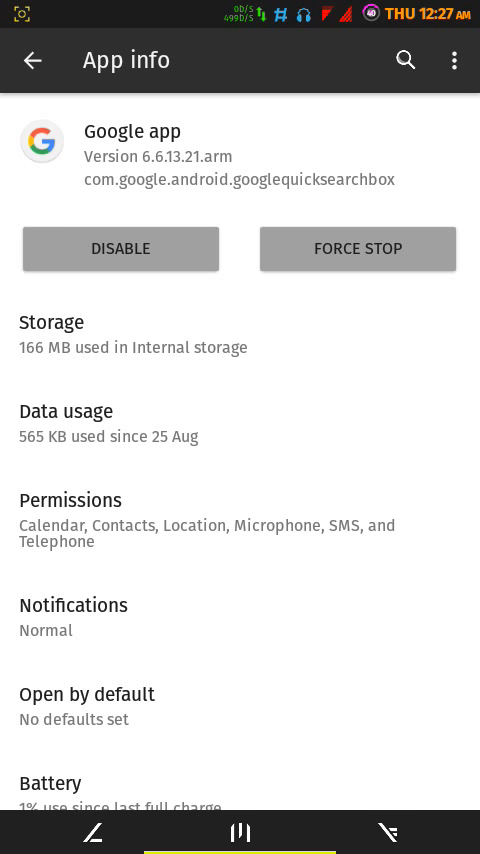
Leave the Google app info page for the launcher's Activities shortcut picker
click(32, 60)
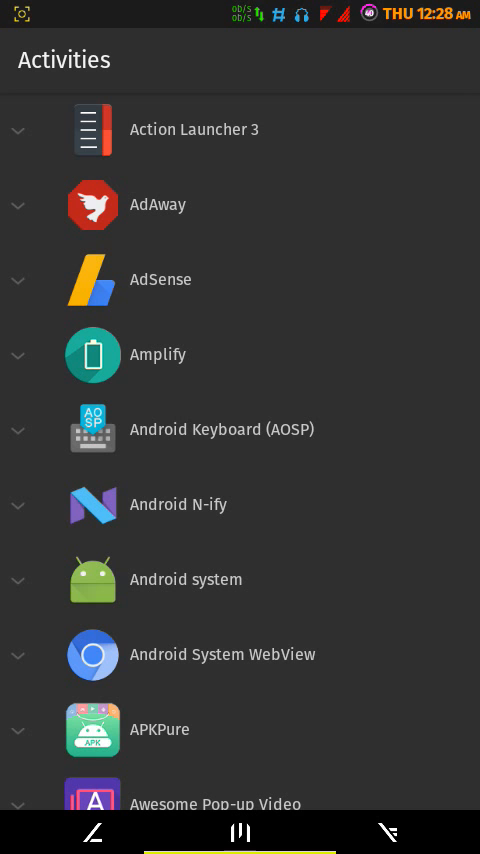
Expand Google app in Action Launcher's Activities list and choose HotwordSetupWizardActivity
scroll(down, 3)
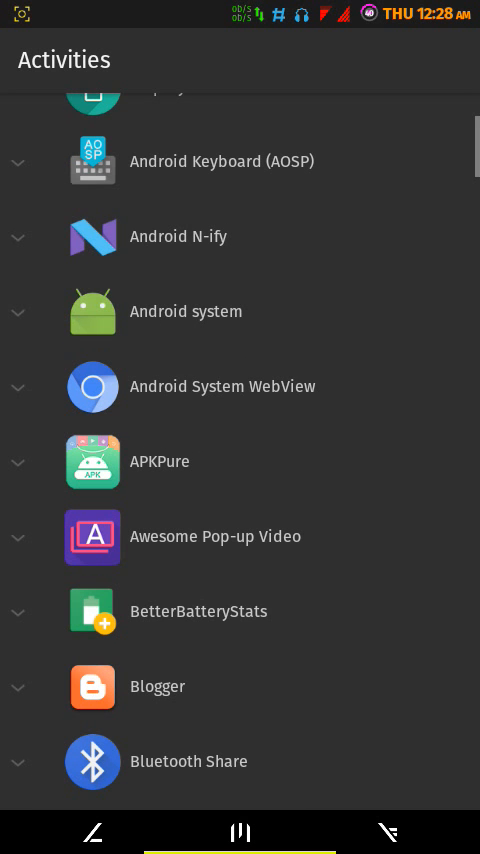
scroll(down, 3)
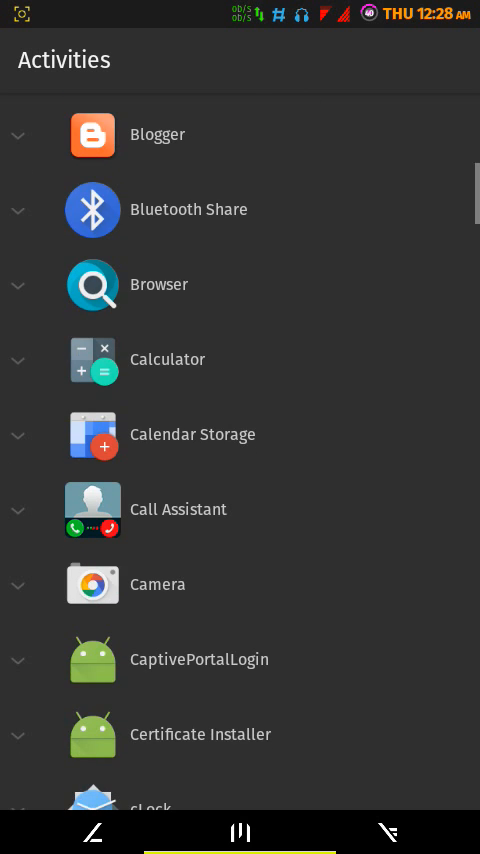
scroll(down, 3)
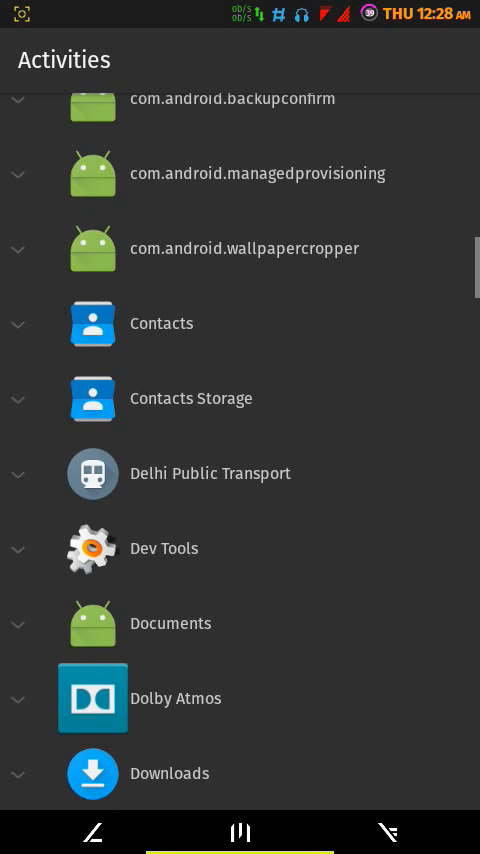
scroll(down, 3)
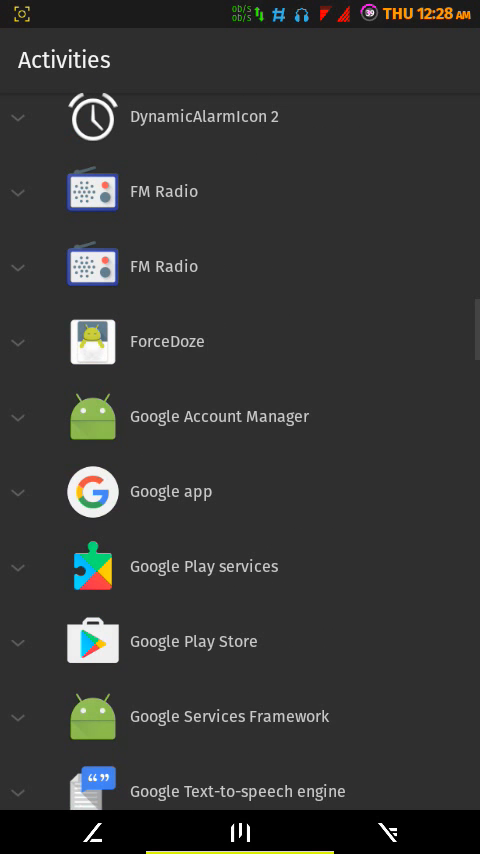
click(172, 492)
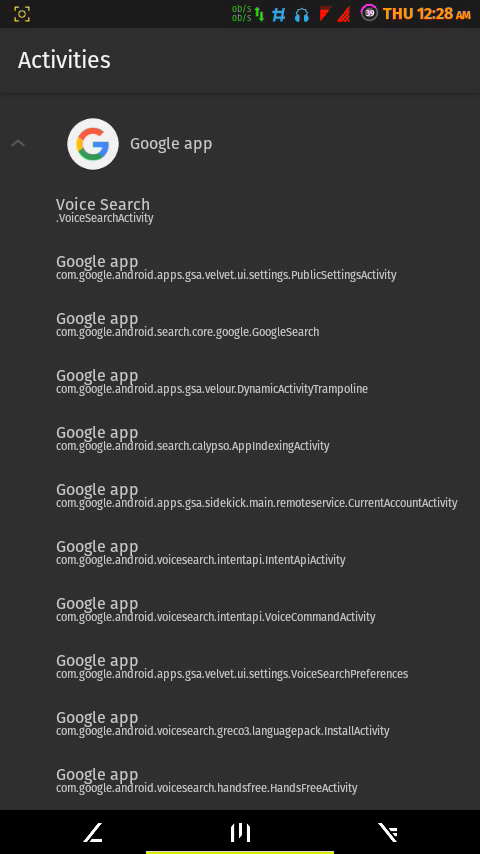
scroll(down, 3)
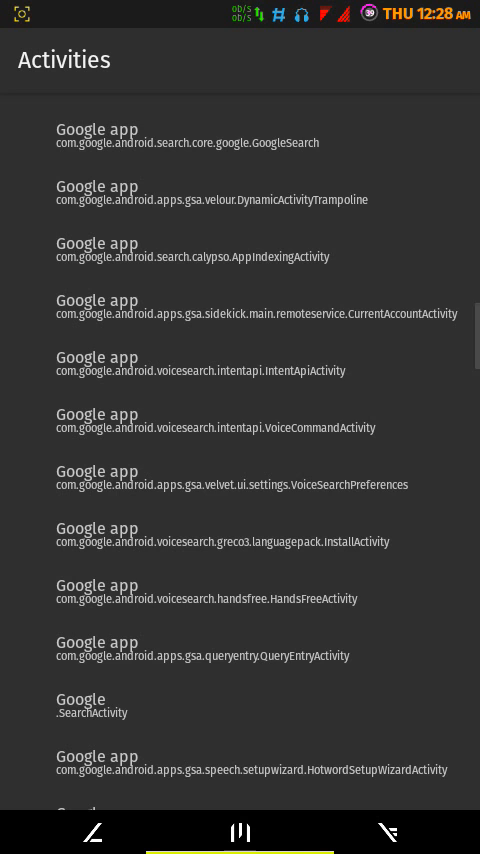
scroll(down, 3)
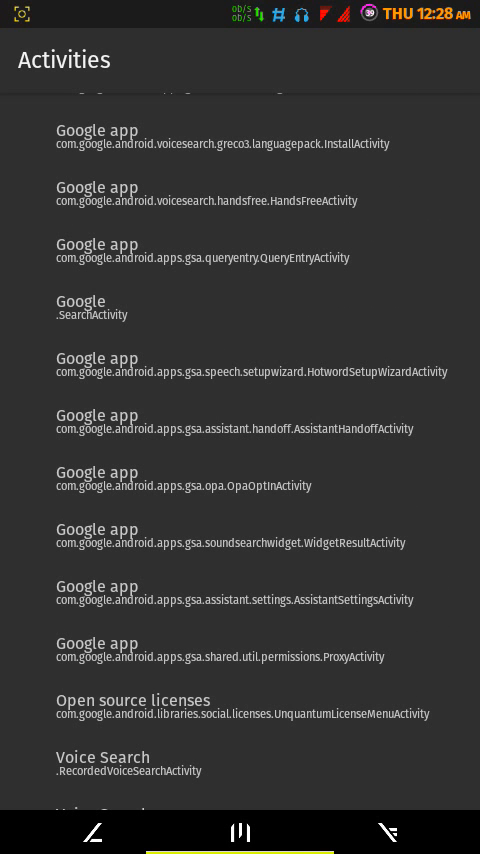
click(240, 364)
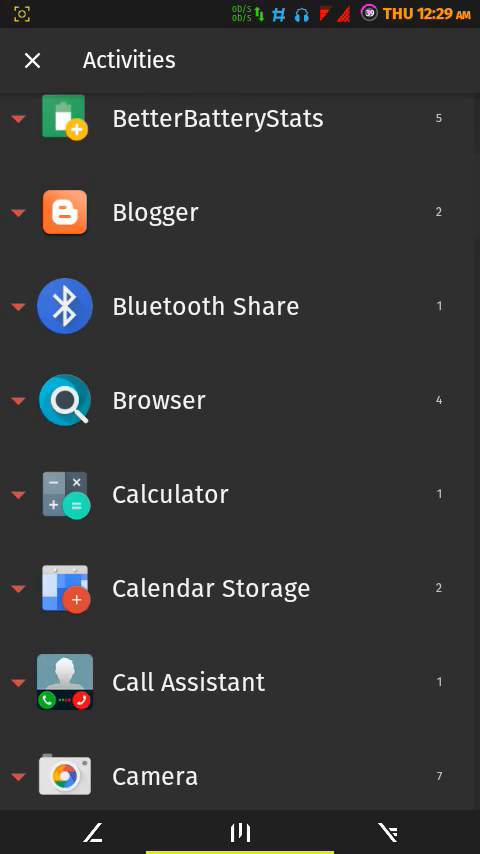
Launch Google app's HotwordSetupWizardActivity from Nova Launcher's Activities list, reaching the Assistant voice-teaching screen
scroll(down, 3)
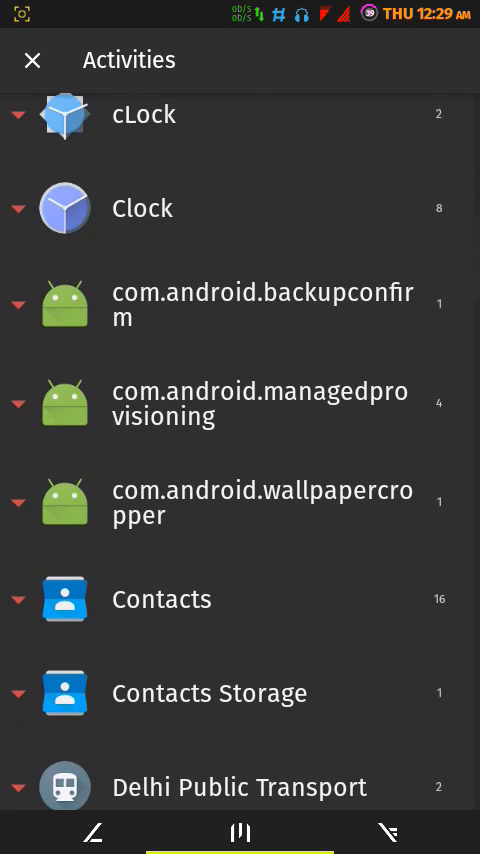
scroll(down, 3)
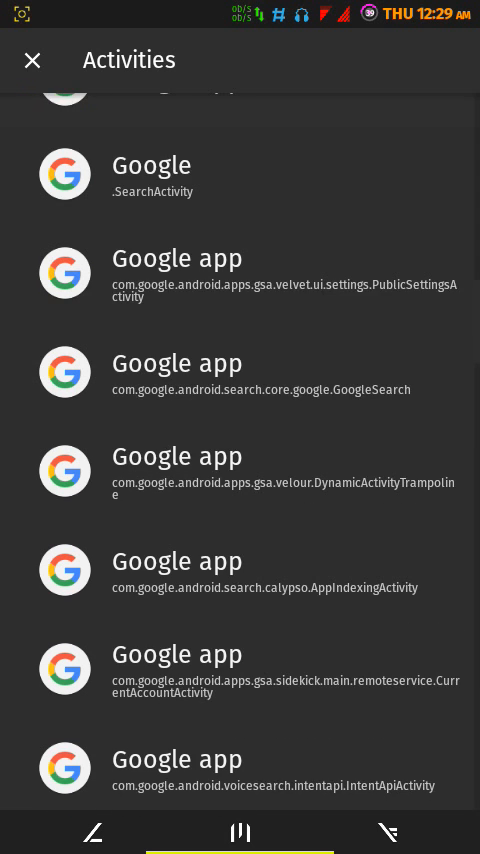
scroll(down, 3)
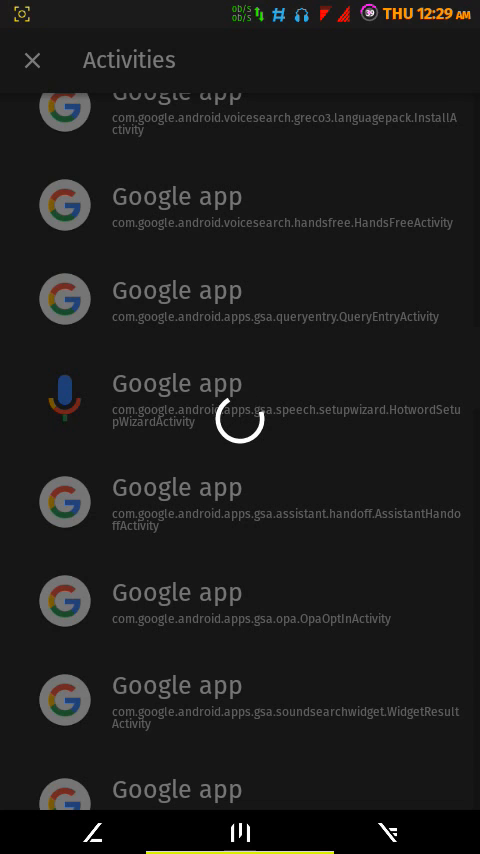
click(250, 396)
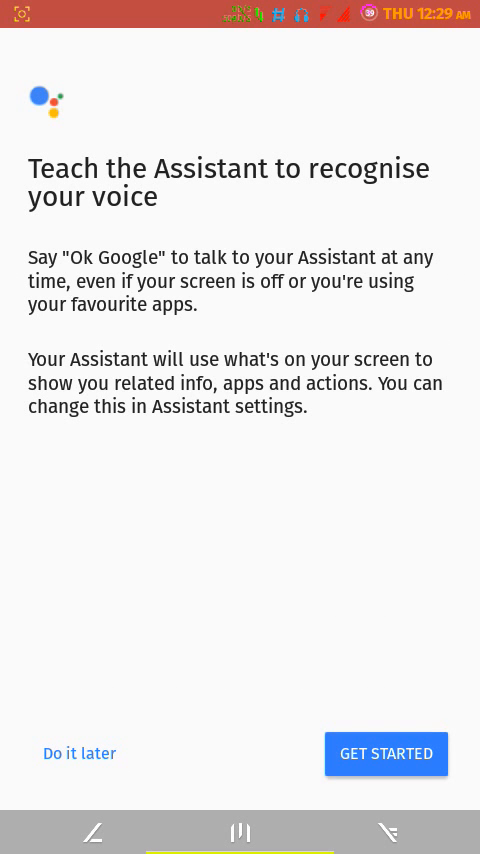
Dismiss the voice wizard with Do it later, leaving a Google app microphone shortcut on the home screen
click(386, 752)
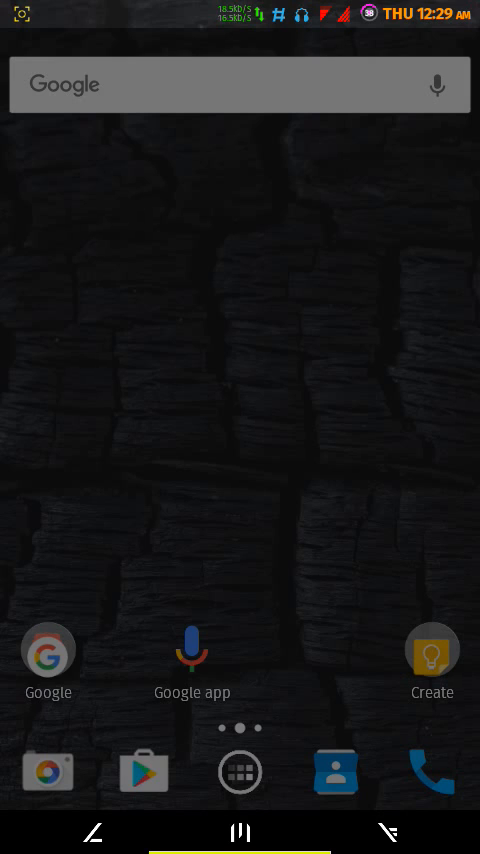
click(192, 652)
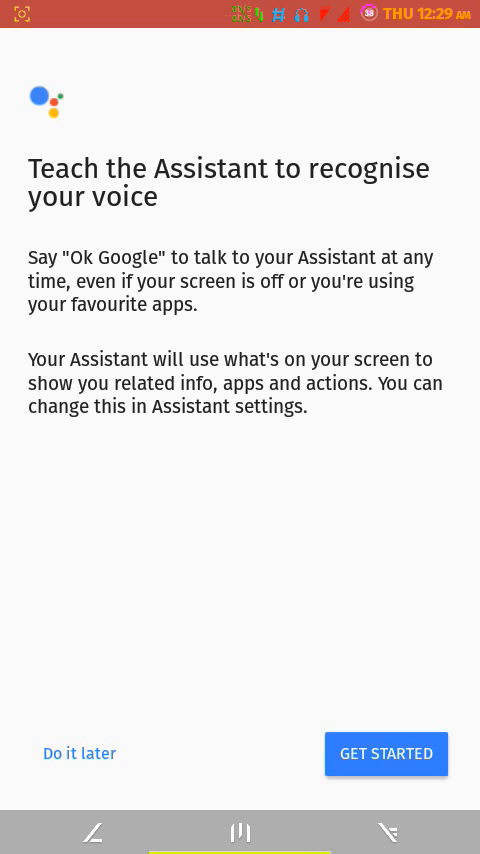
click(386, 752)
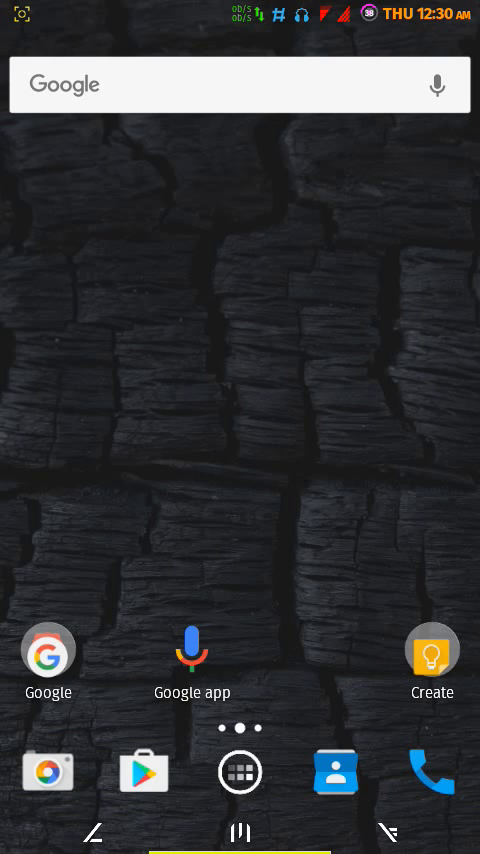
Browse Nova Launcher's app drawer down past Voice Search and YouTube
click(240, 772)
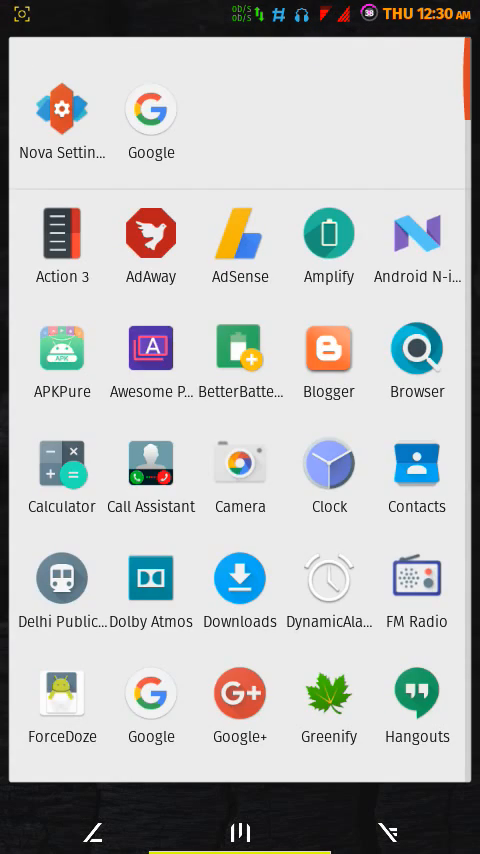
scroll(down, 3)
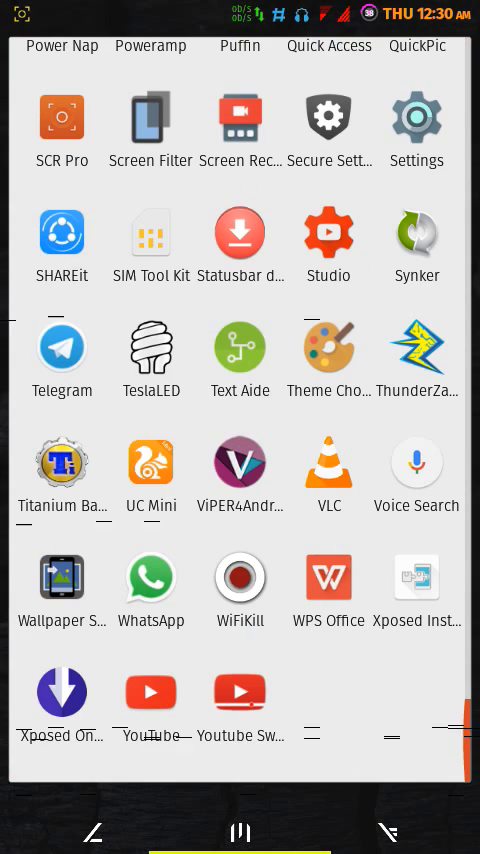